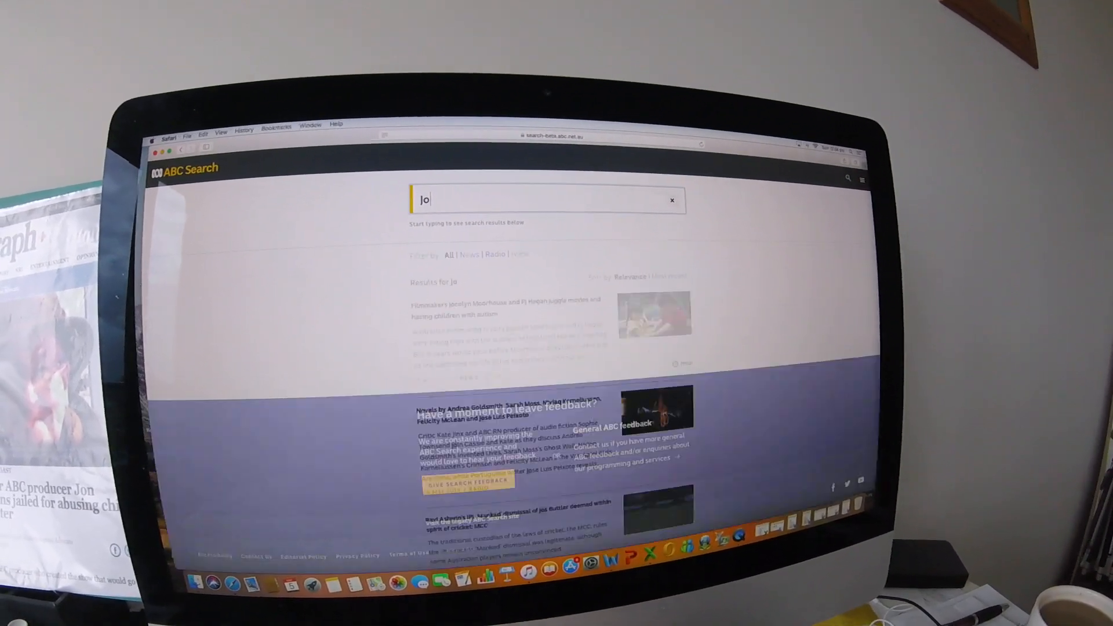
{"action": "type", "text": "n Stephens"}
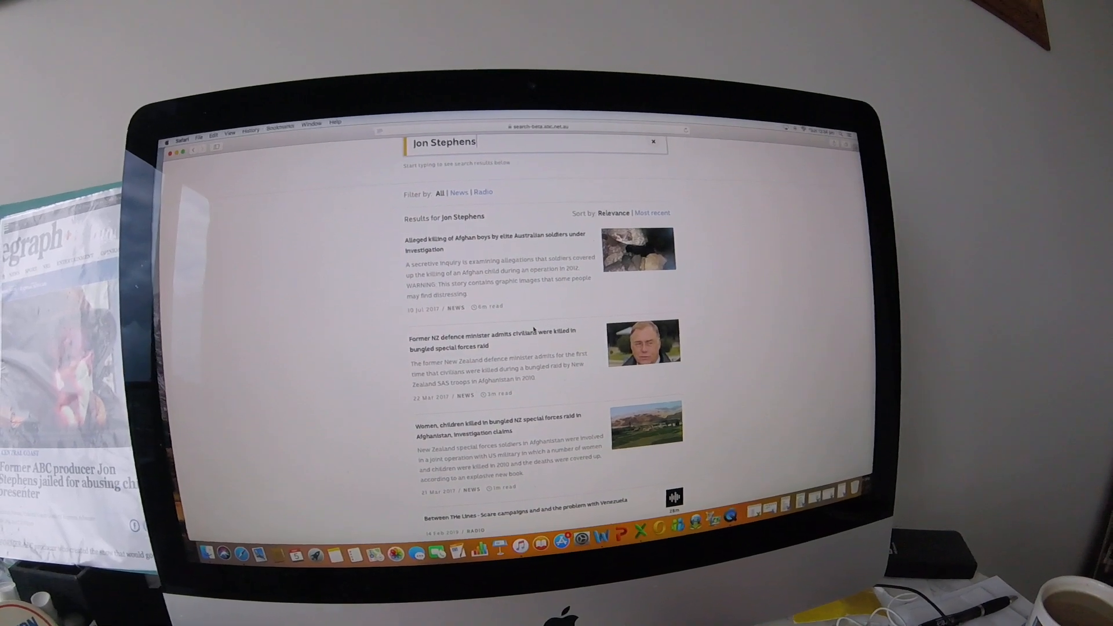
{"action": "scroll", "scroll_direction": "down", "scroll_amount": 3}
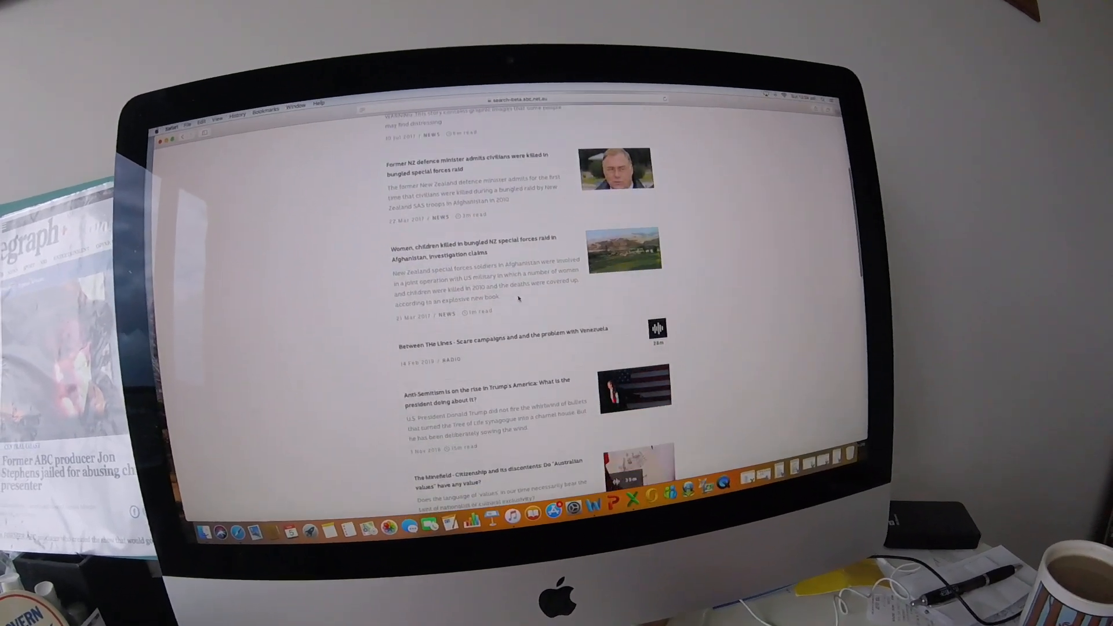
{"action": "scroll", "scroll_direction": "down", "scroll_amount": 3}
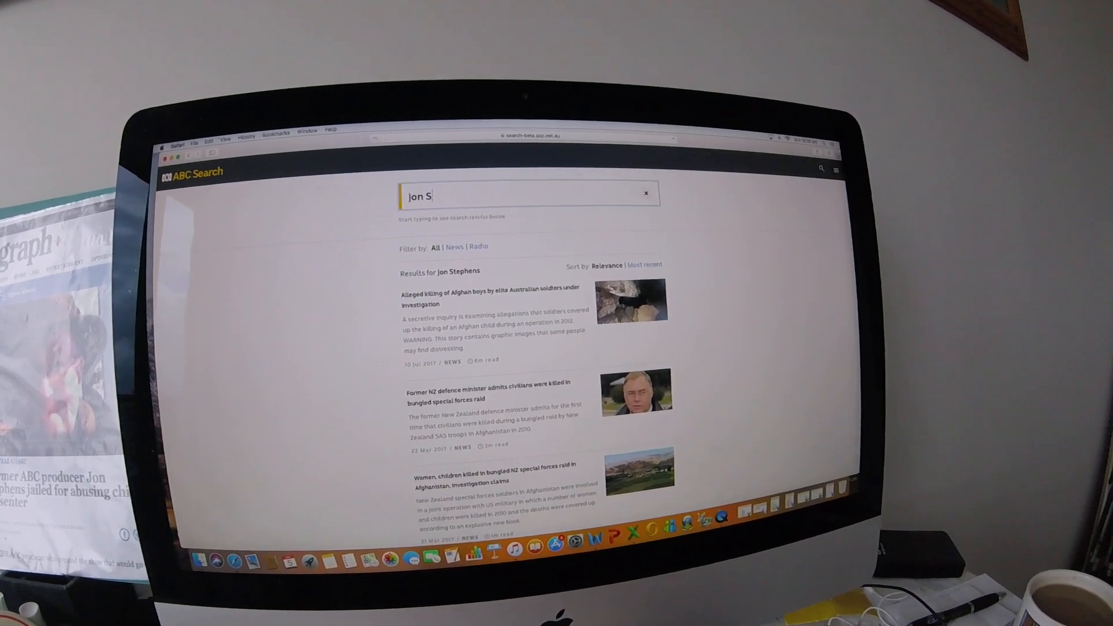
Clear the query, search 'Texas pool party', and scroll to the police and party stories.
{"action": "left_click", "coordinate": [645, 194]}
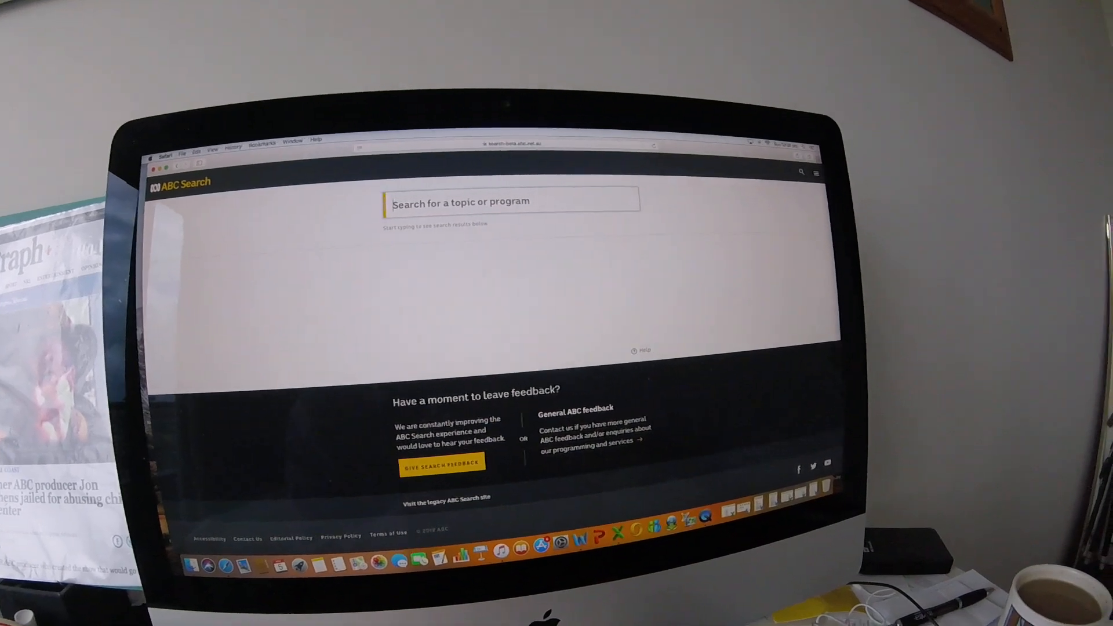
{"action": "type", "text": "T"}
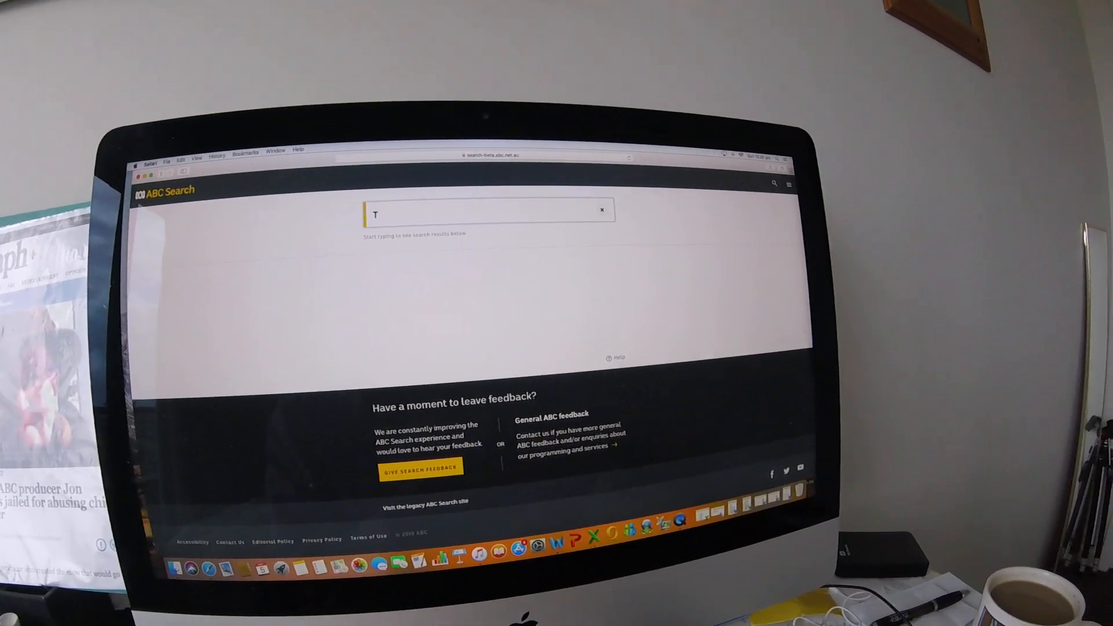
{"action": "type", "text": "exas pool party"}
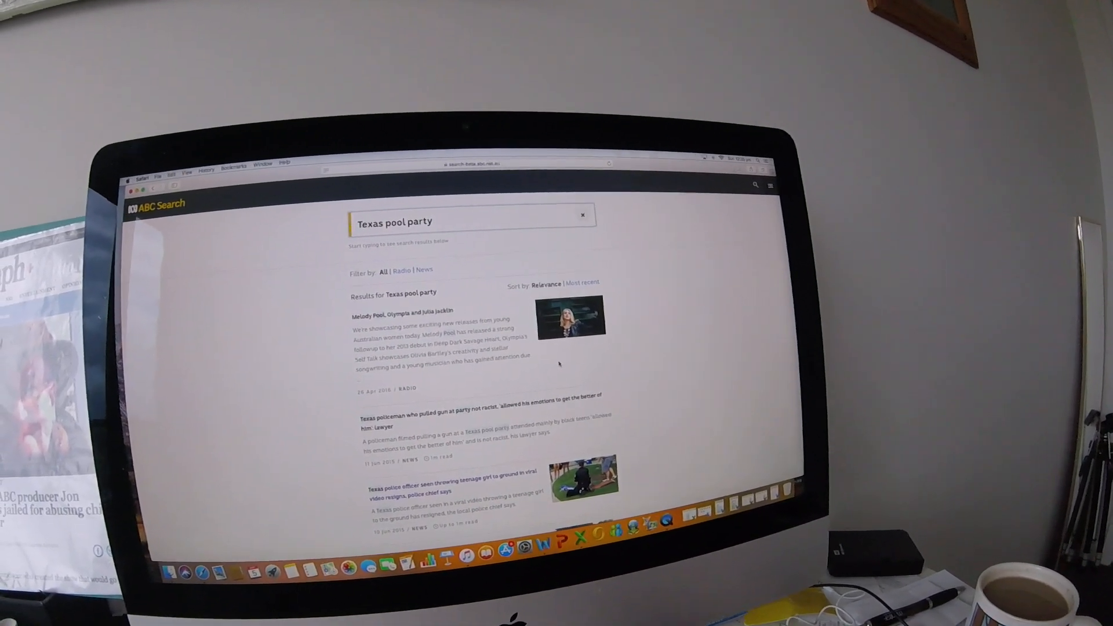
{"action": "scroll", "scroll_direction": "down", "scroll_amount": 3}
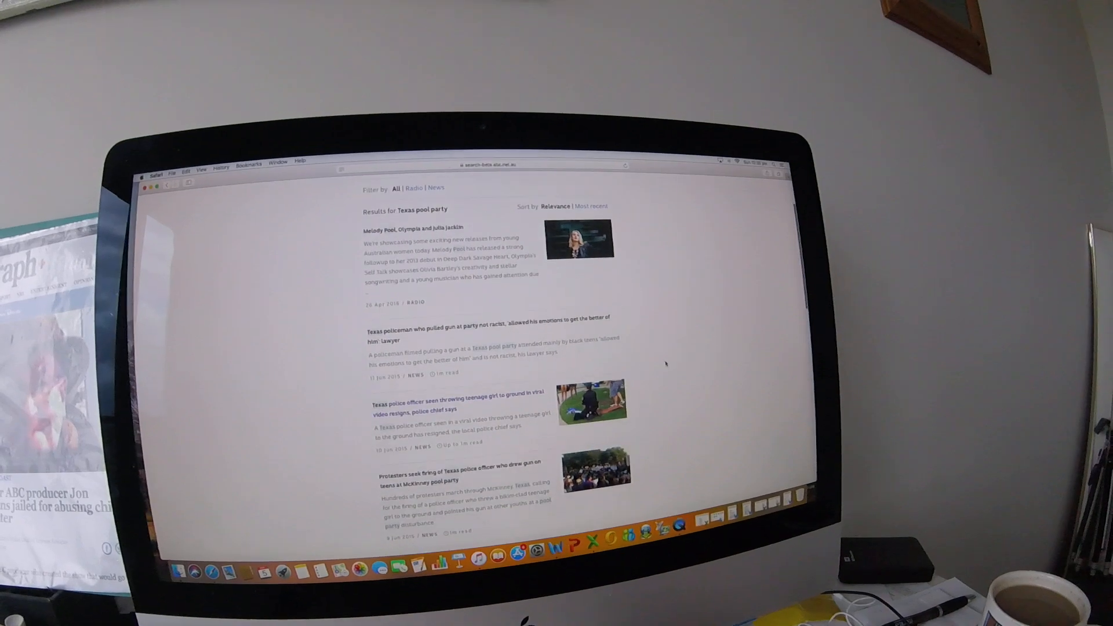
{"action": "scroll", "scroll_direction": "down", "scroll_amount": 3}
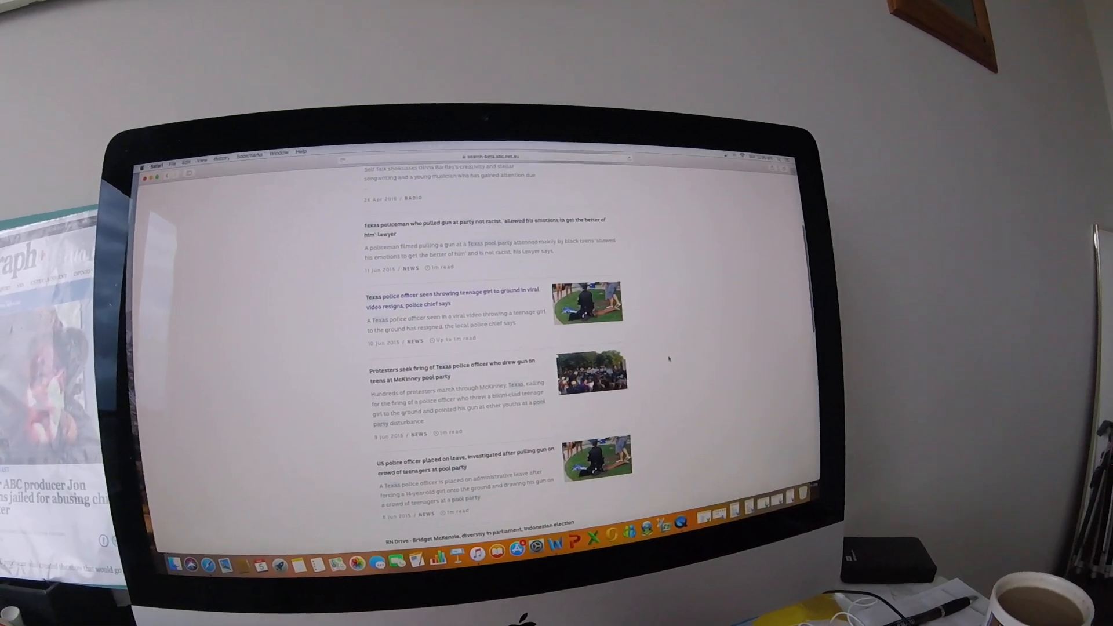